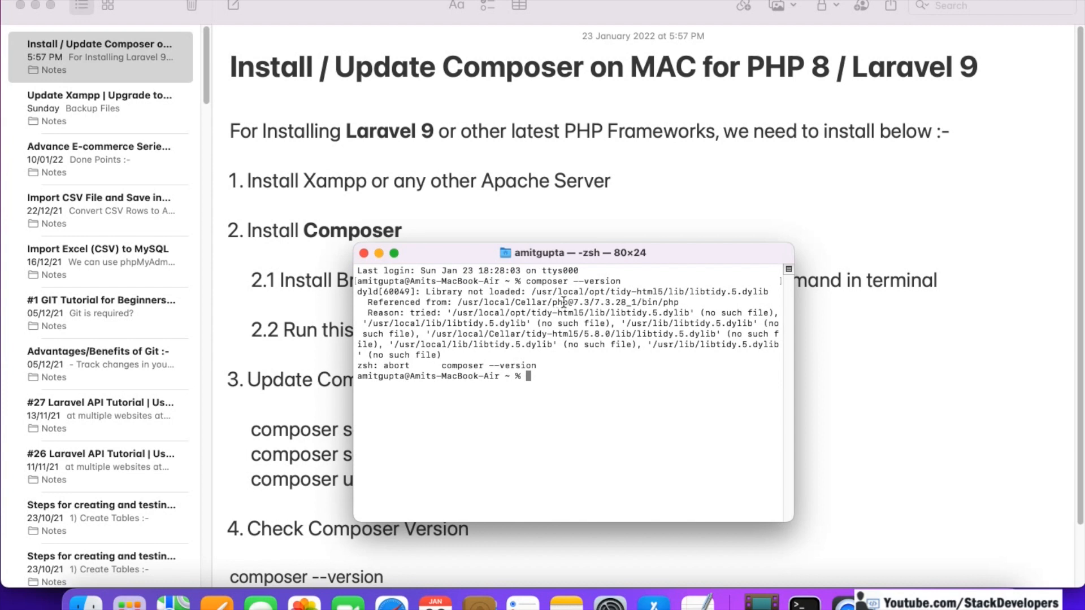
double_click(569, 303)
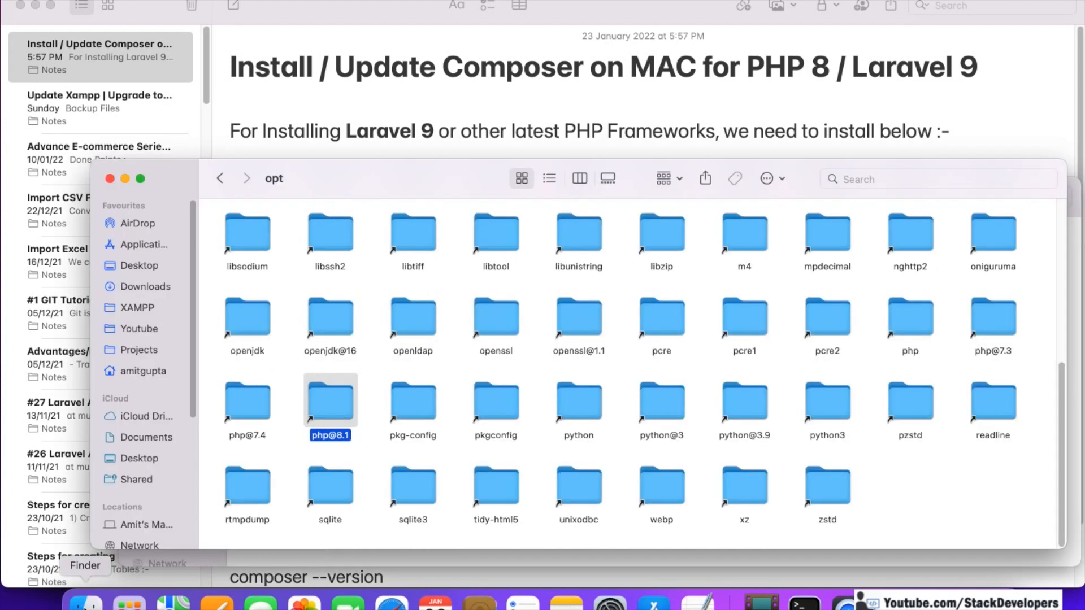
mouse_move(992, 329)
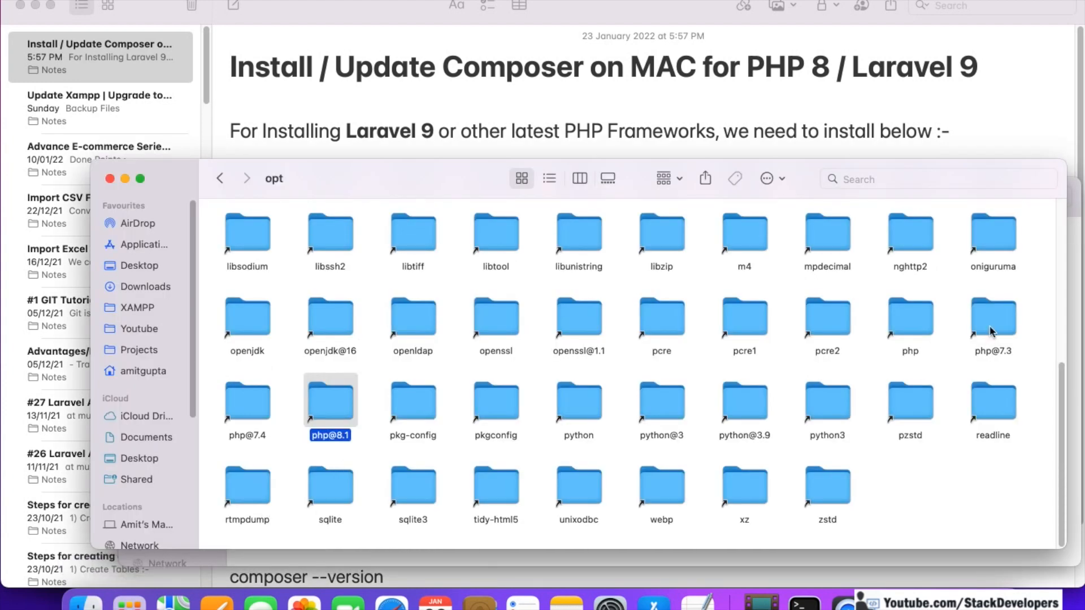
click(992, 318)
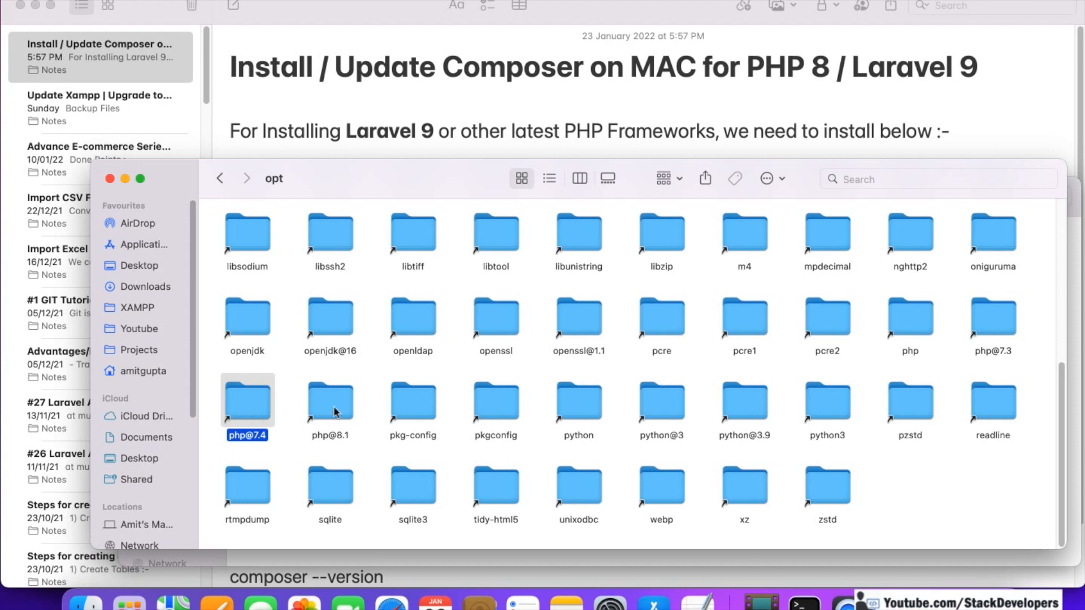
click(329, 401)
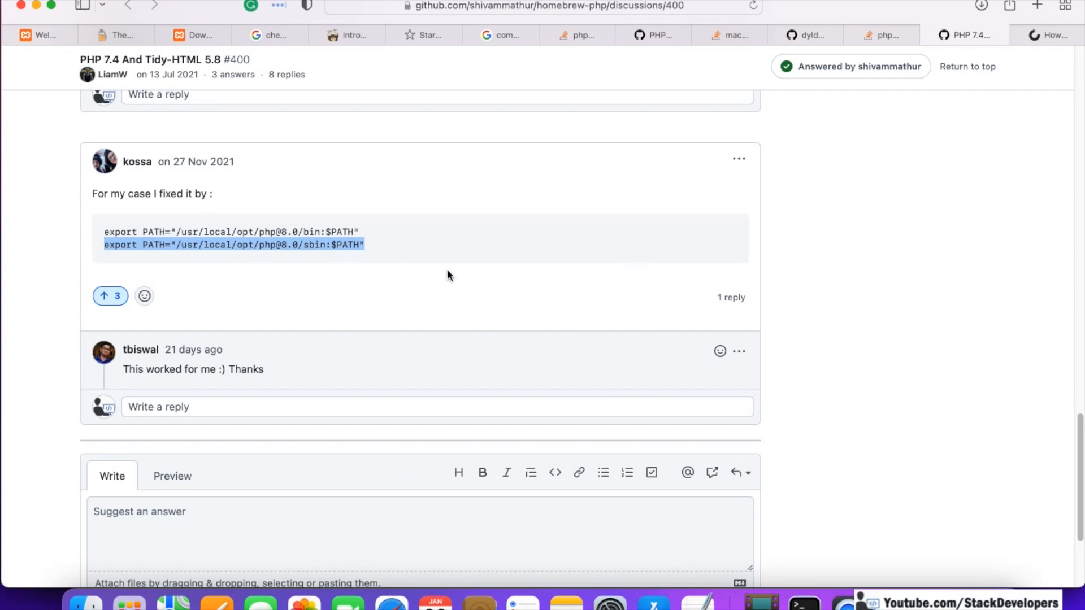
right_click(651, 385)
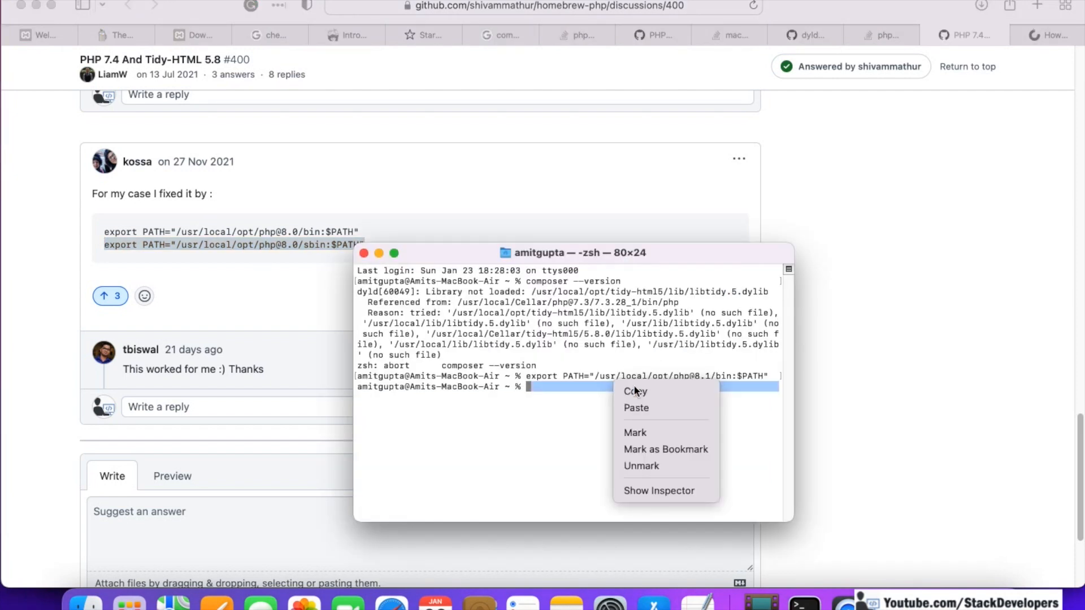
click(635, 408)
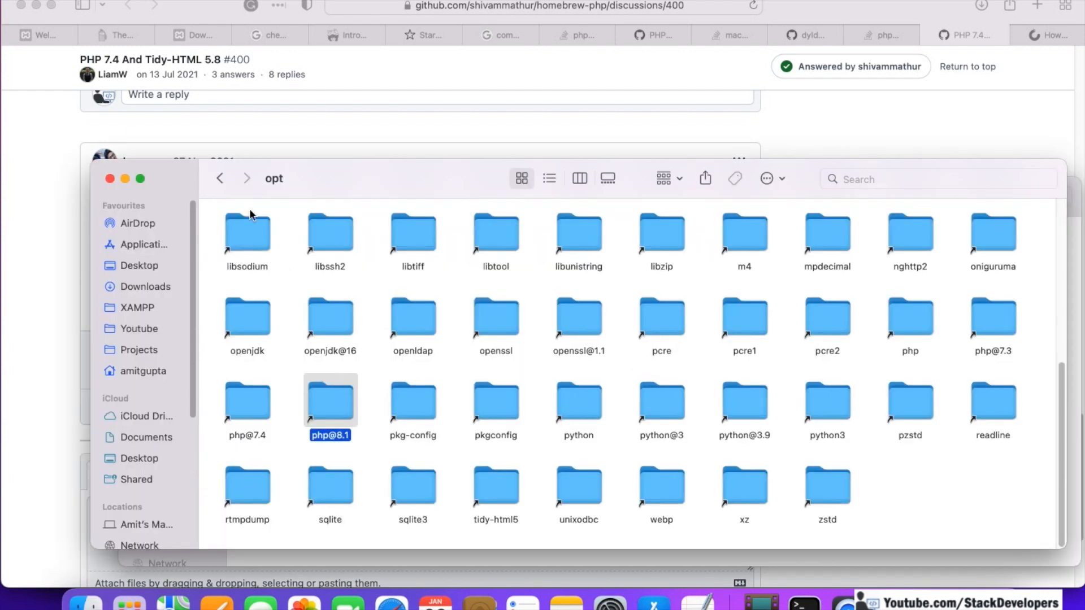
mouse_move(662, 286)
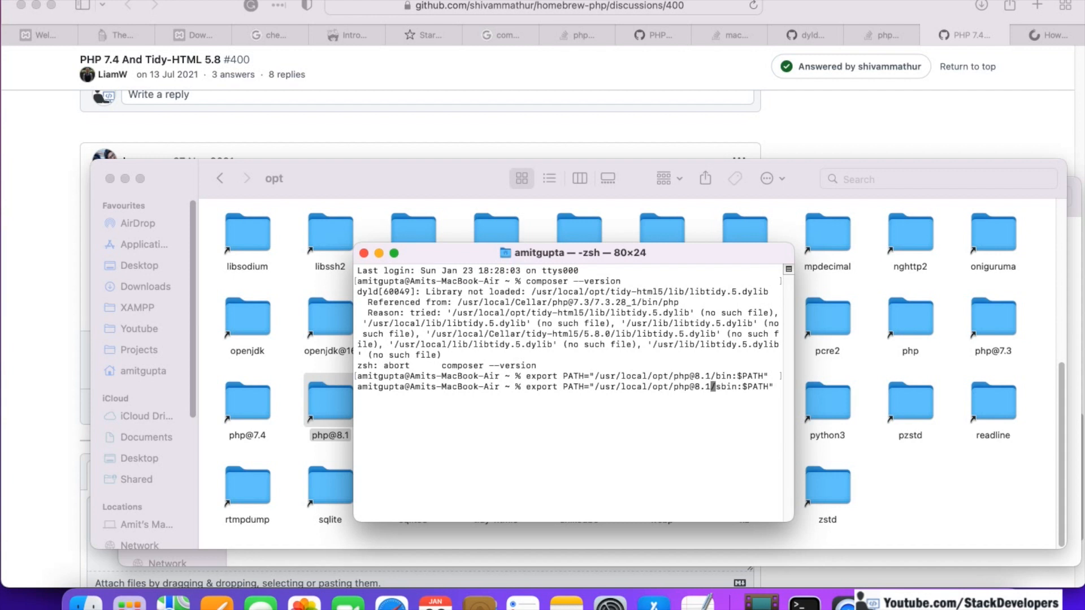
text(composer --version)
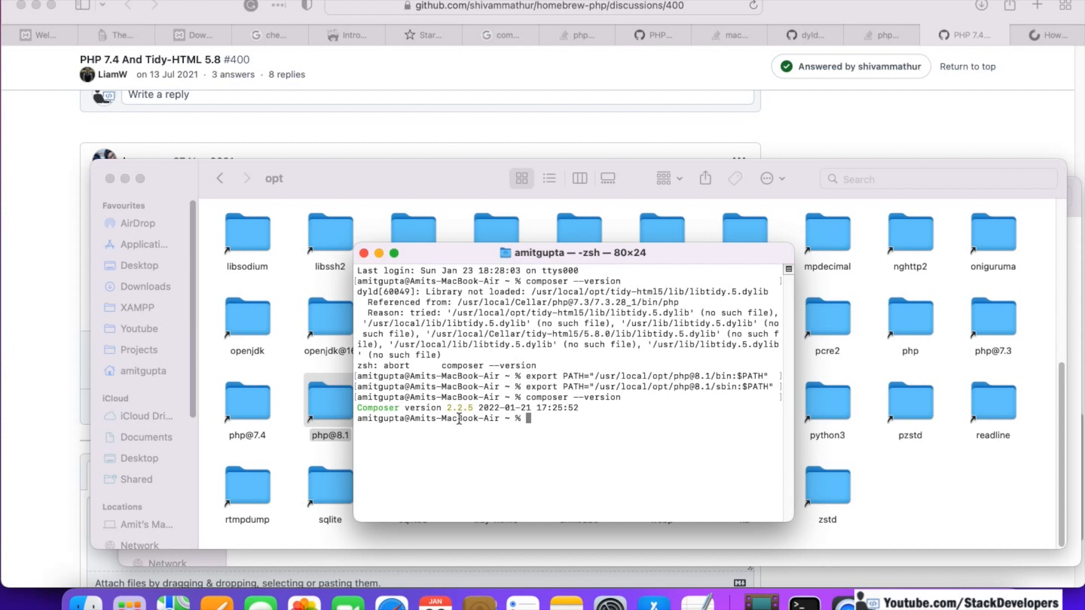
mouse_move(645, 322)
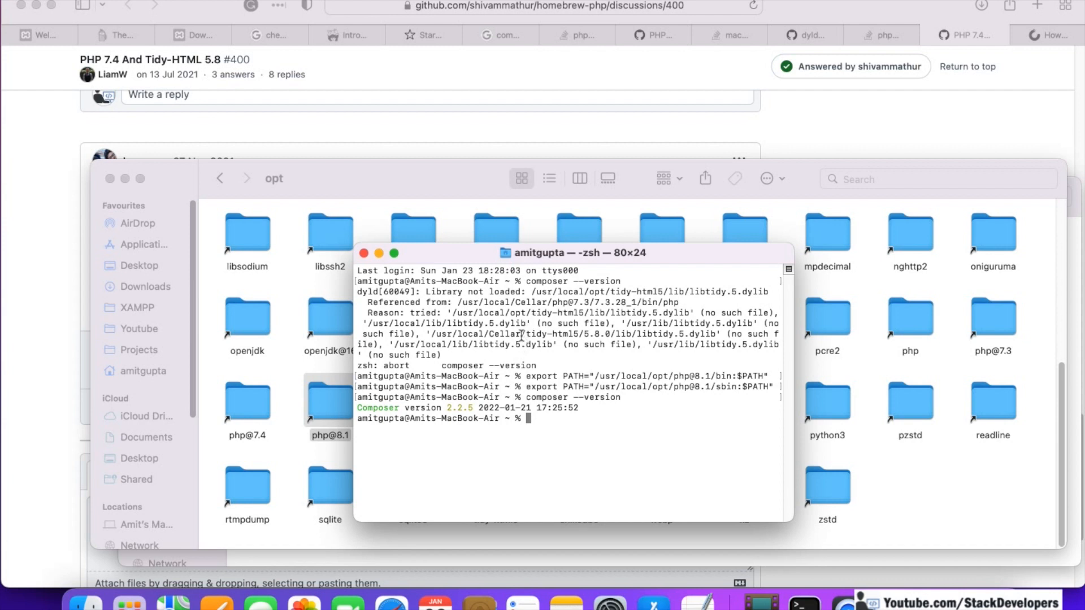
mouse_move(652, 465)
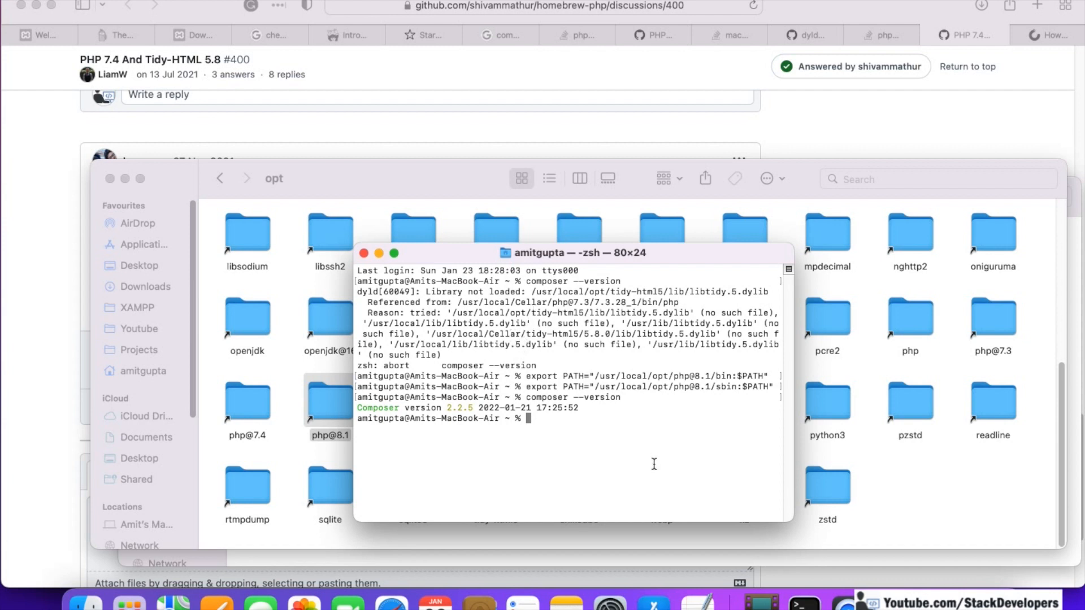
Run composer to print version 2.2.5 and scroll through its Available commands list
text(c)
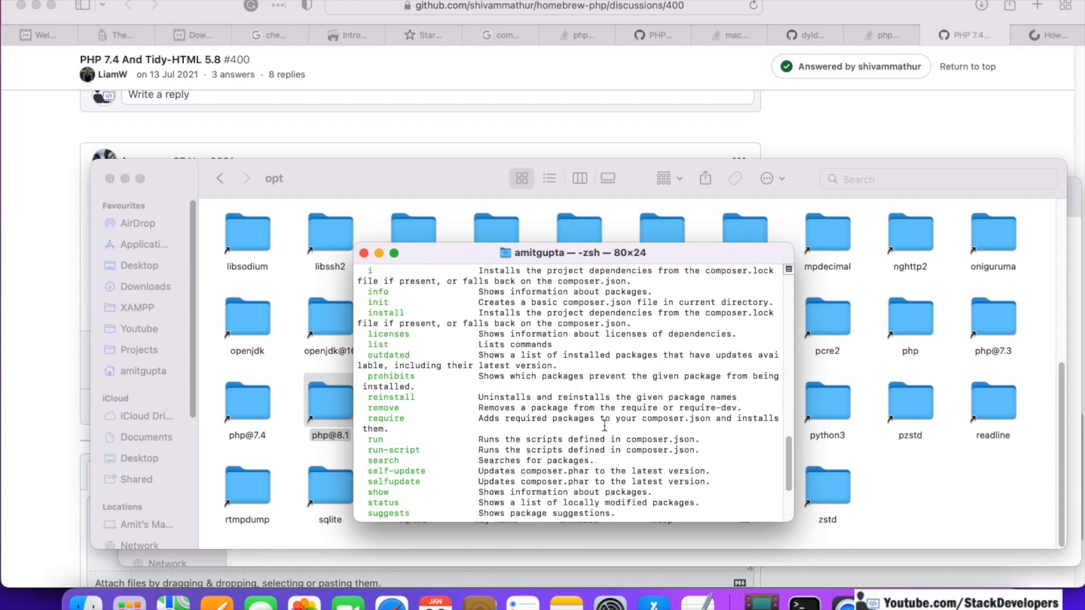
scroll(down, 3)
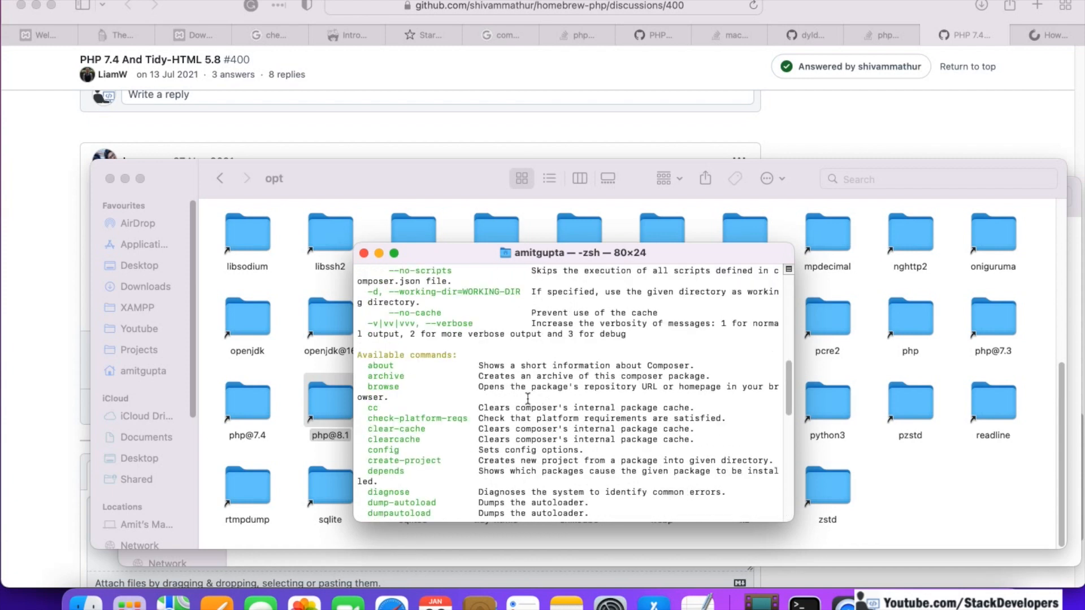
scroll(down, 3)
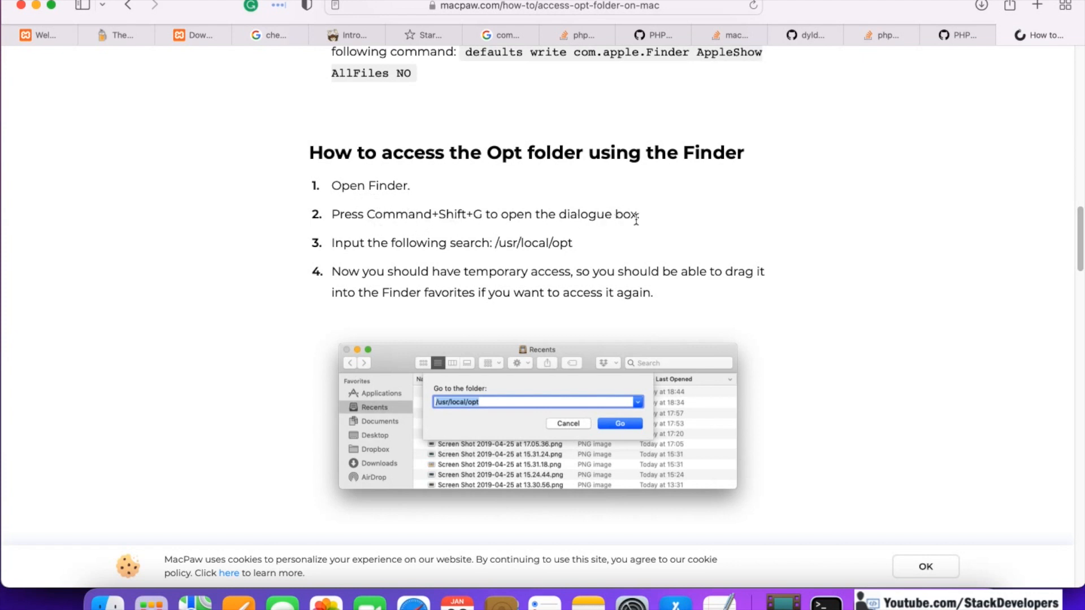
mouse_move(558, 258)
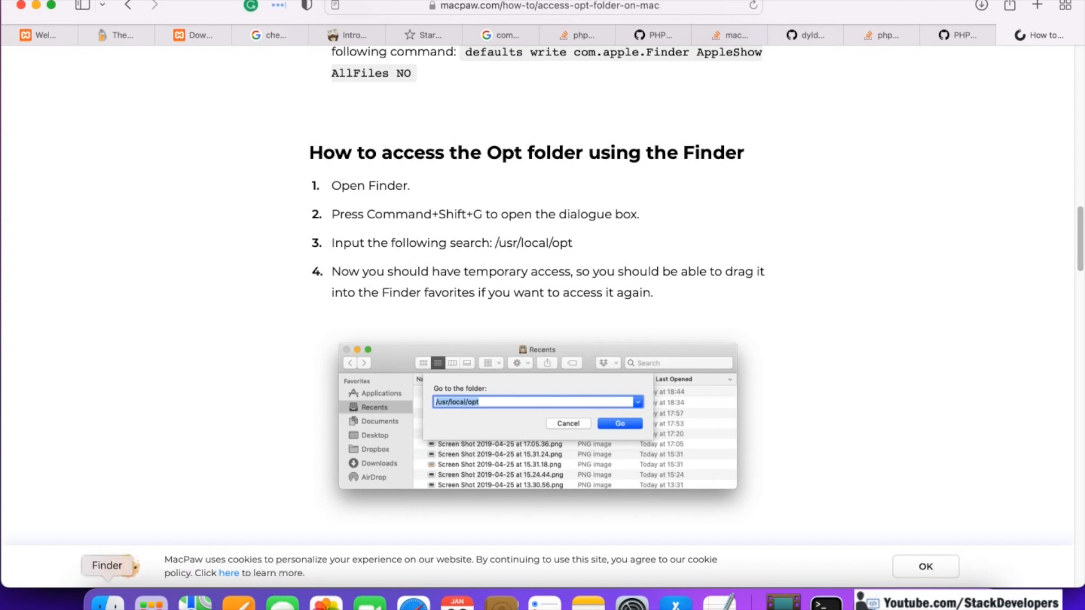
Use Spotlight to jump to the /usr/ folder as the MacPaw guide describes
key(cmd+space)
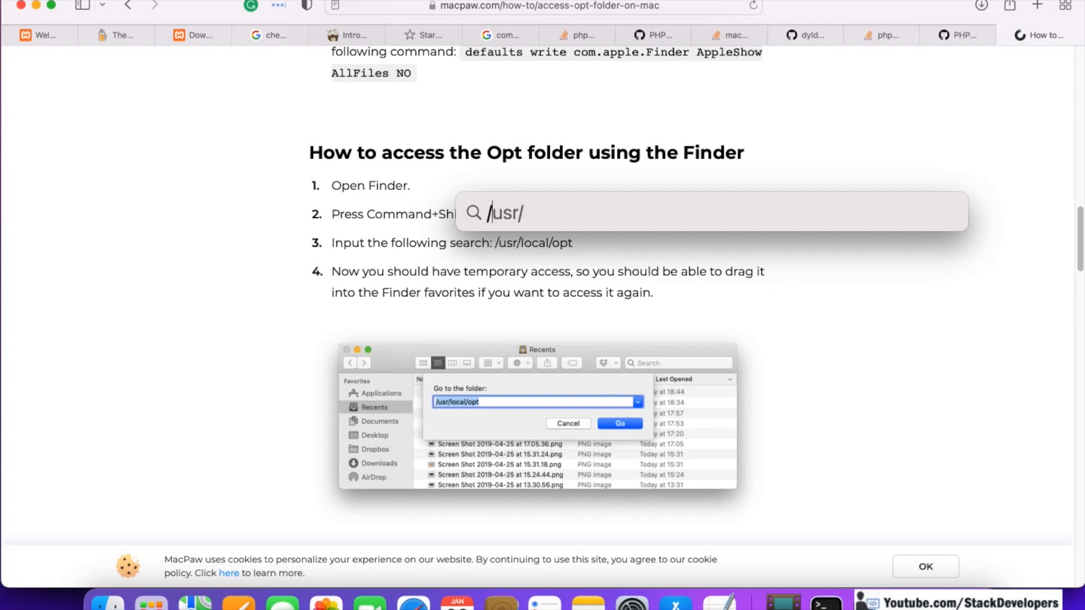
text(/s)
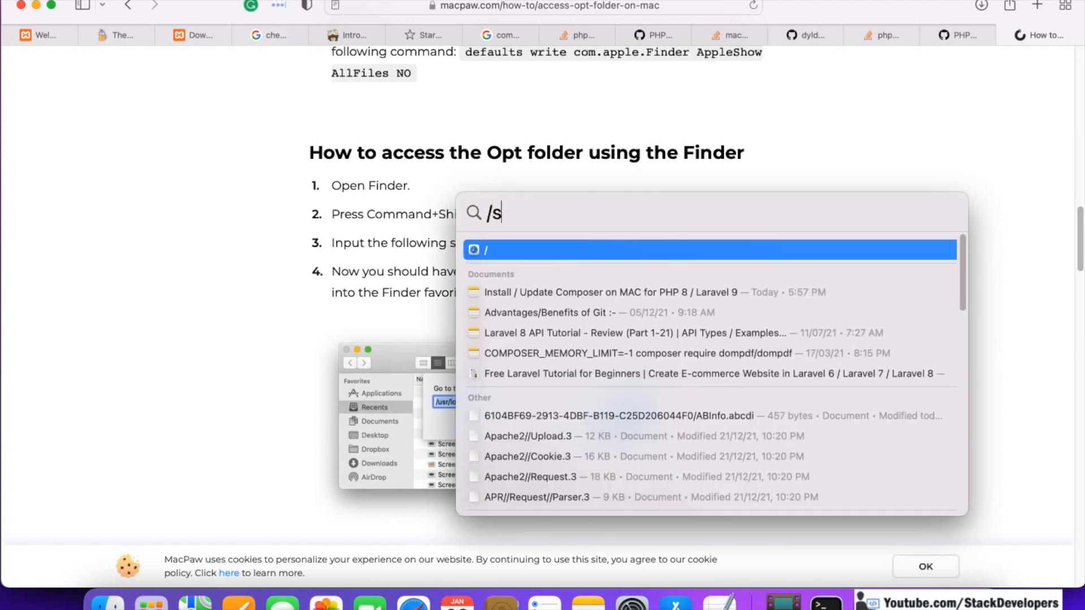
text(usr/)
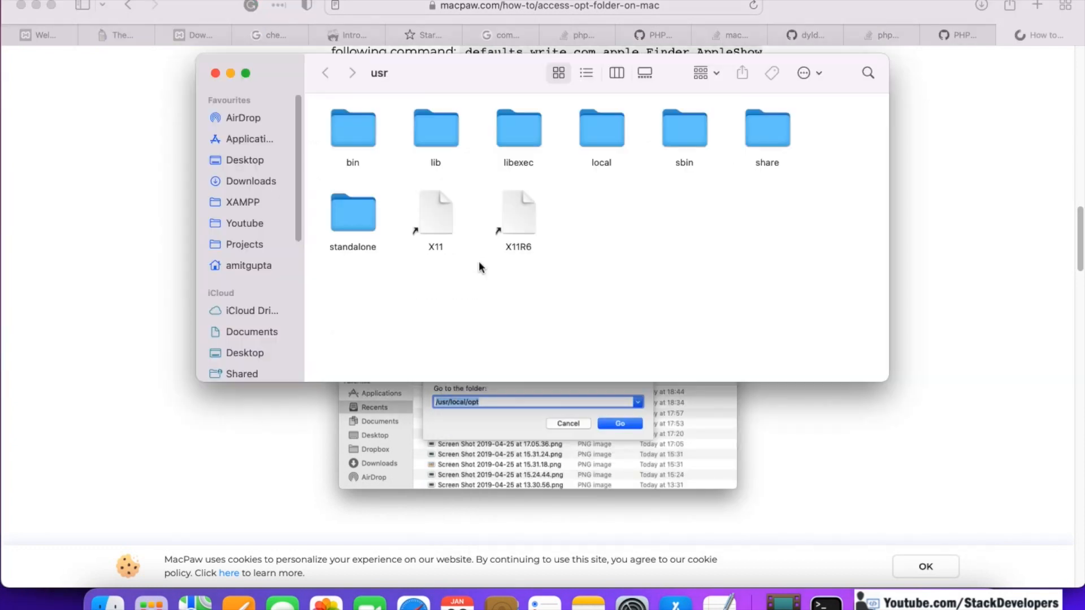
click(600, 128)
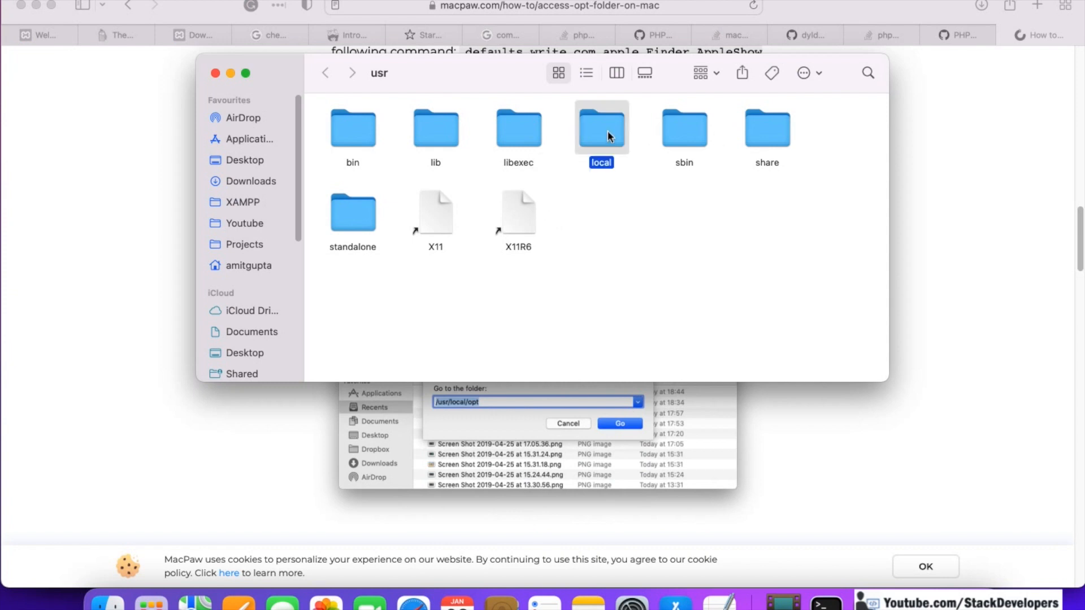
double_click(600, 128)
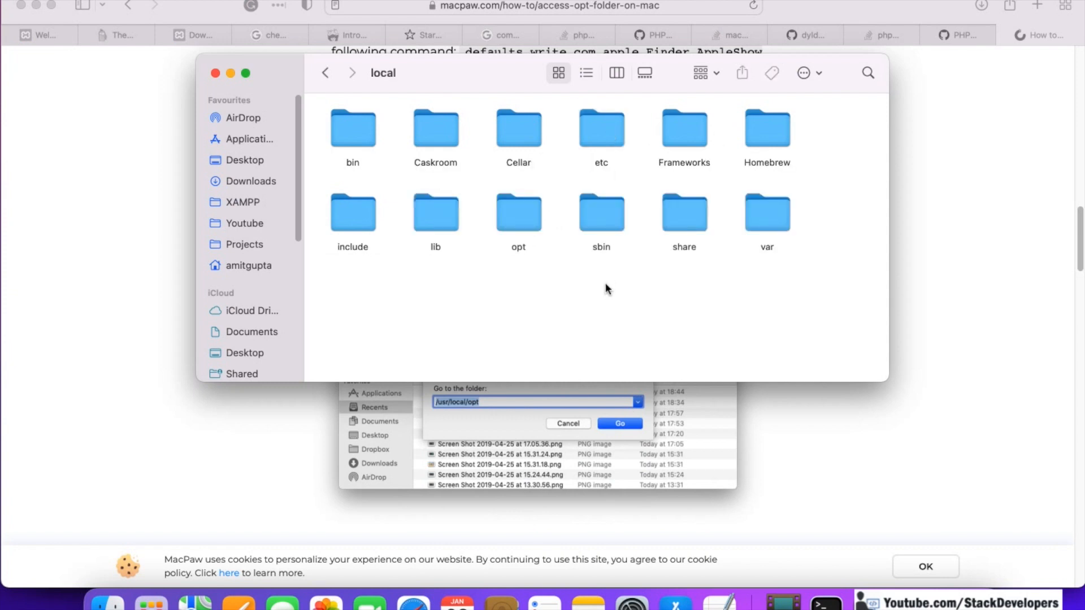
mouse_move(549, 279)
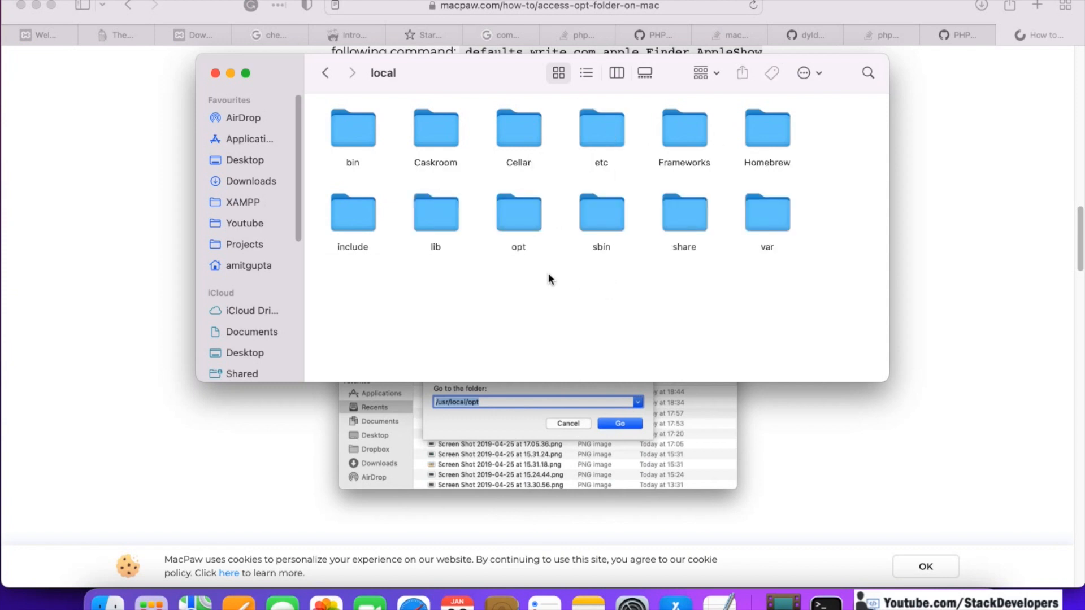
click(618, 423)
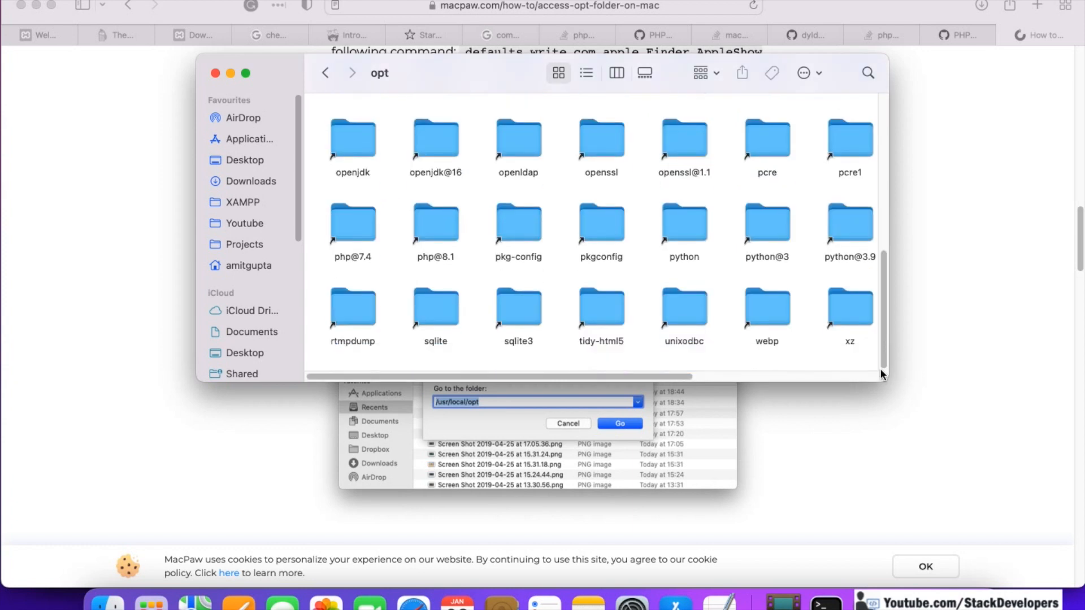
click(353, 228)
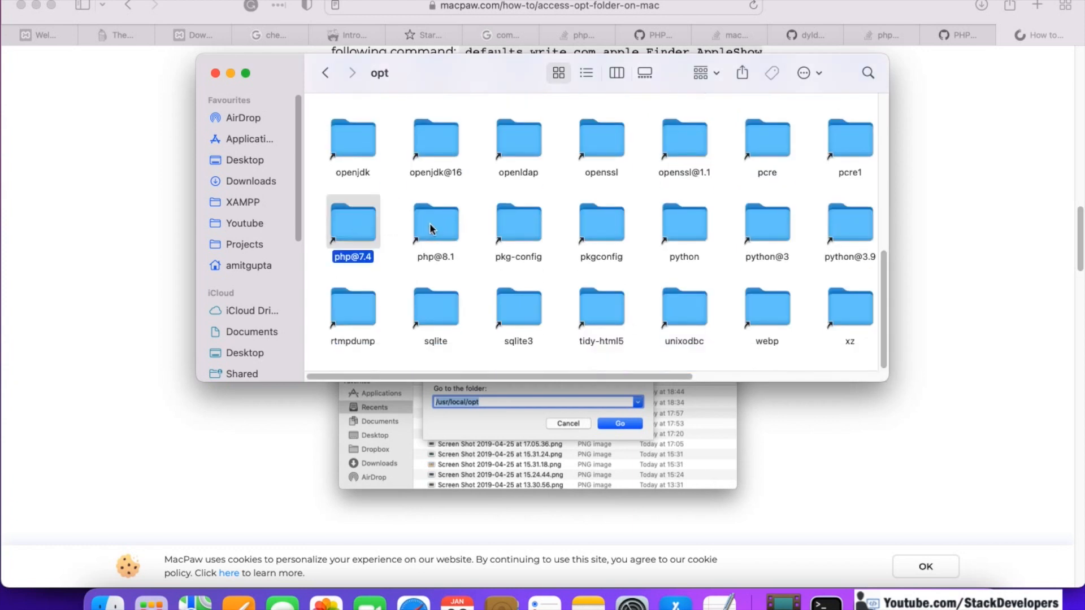
click(435, 223)
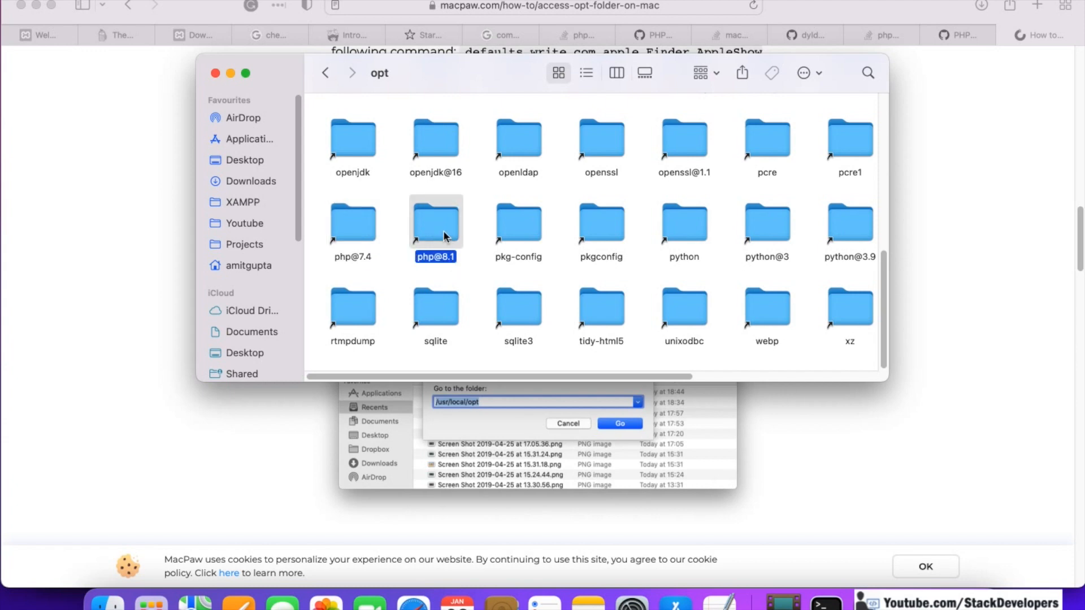